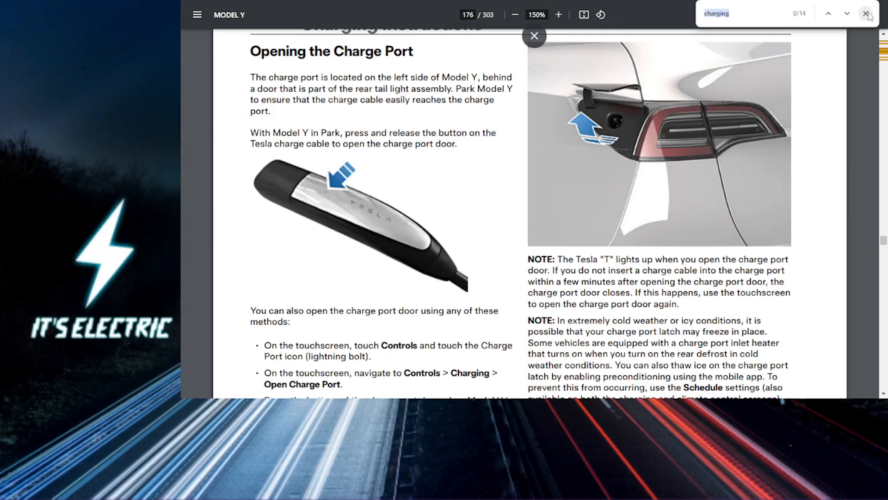
Close the find bar for "charging", leaving the Opening the Charge Port page visible
click(867, 13)
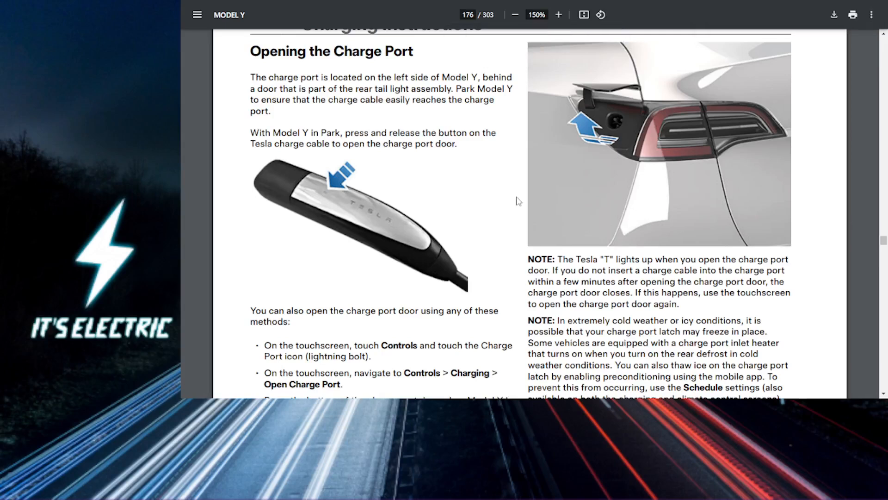
mouse_move(328, 180)
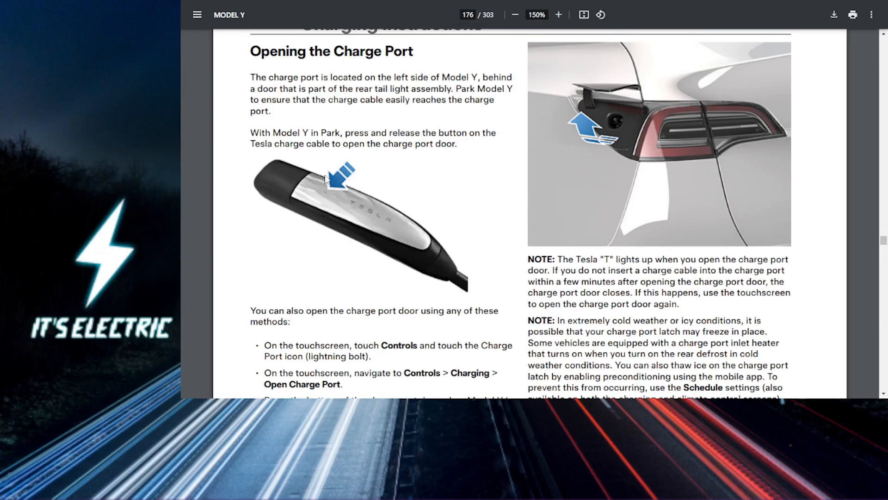
mouse_move(335, 195)
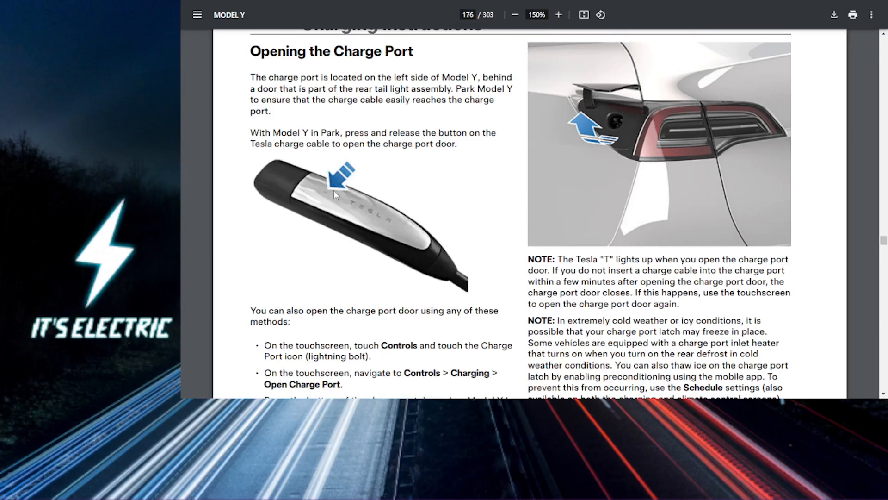
mouse_move(596, 155)
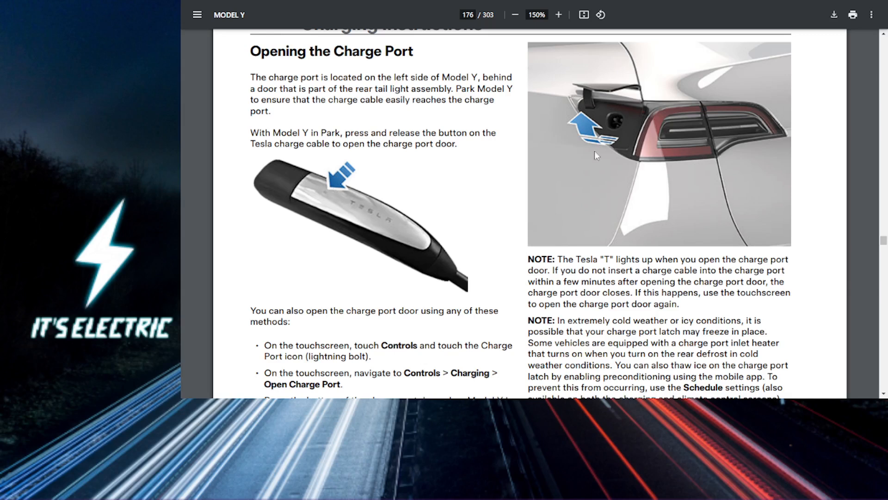
mouse_move(618, 119)
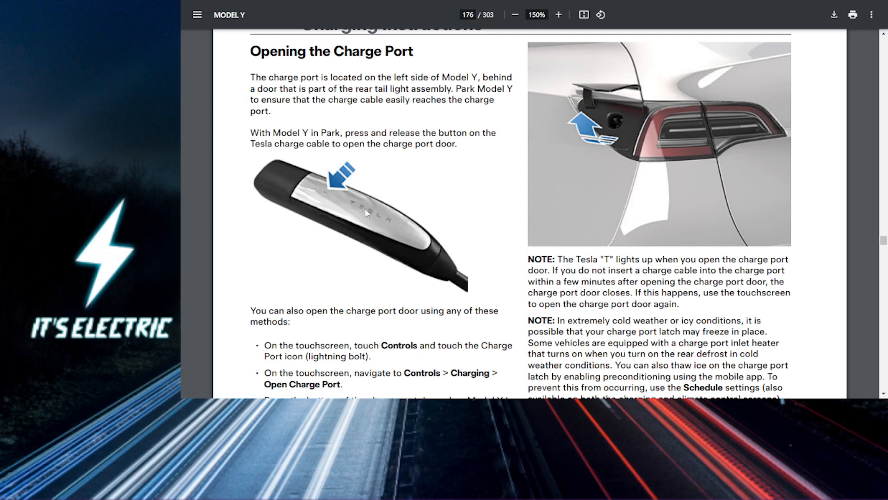
Scroll down to the alternative charge port opening methods and the Plugging In section
scroll(down, 3)
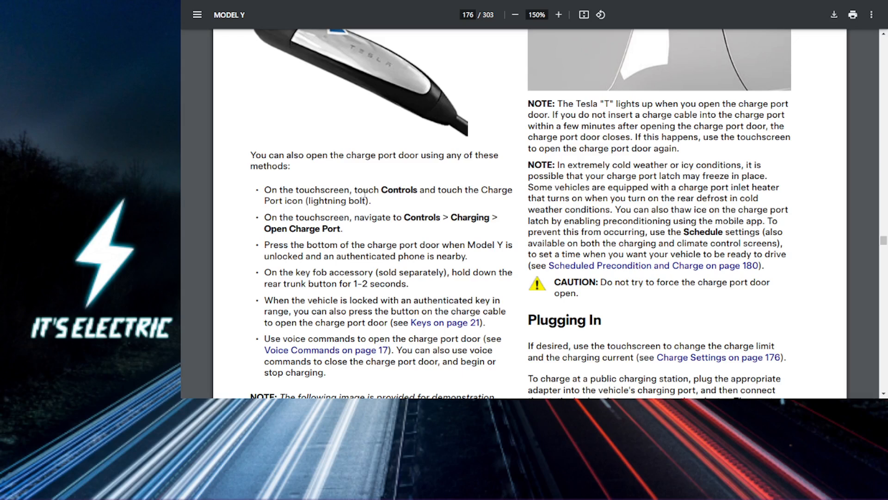
mouse_move(448, 196)
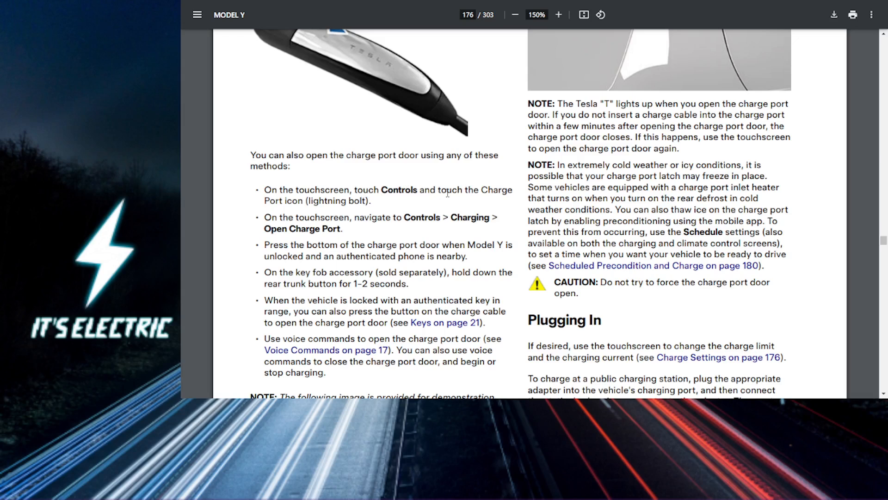
mouse_move(417, 199)
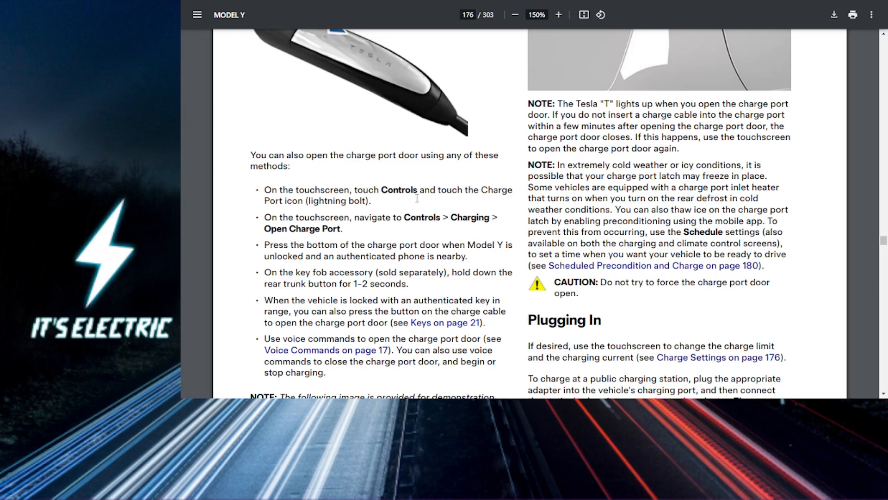
Select the word Controls in the touchscreen steps and extend the highlight along the text
double_click(422, 218)
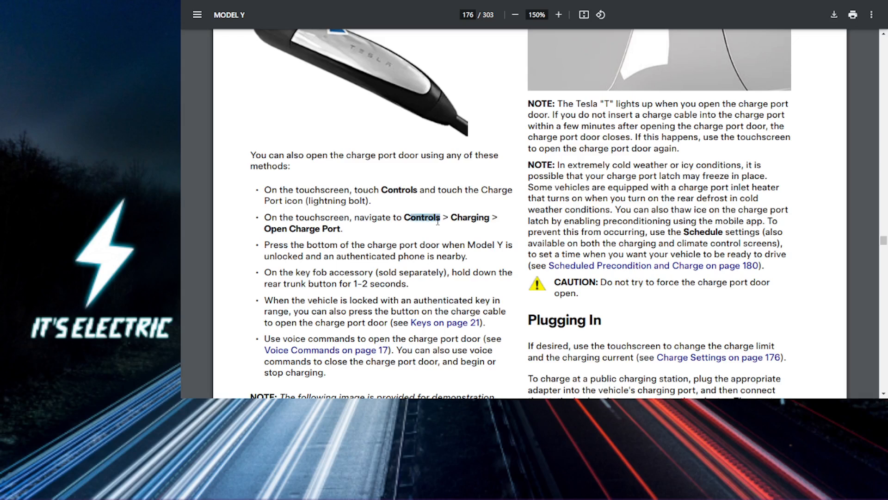
drag(404, 217, 342, 229)
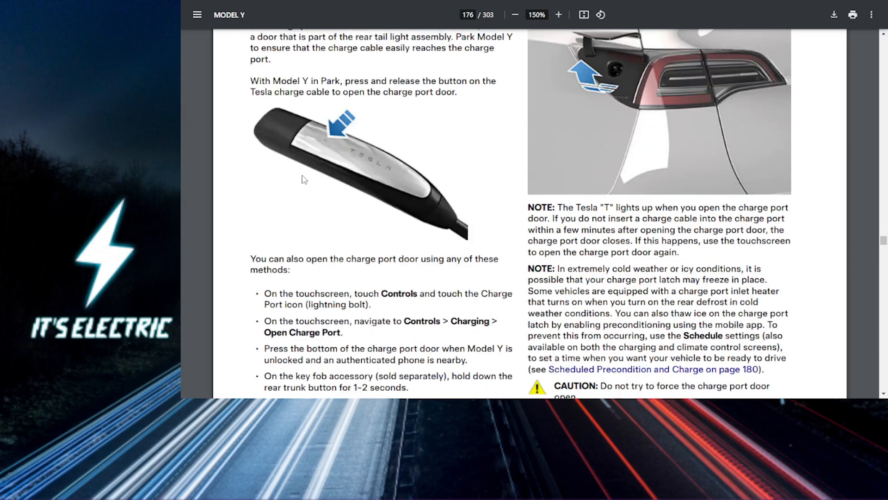
mouse_move(334, 169)
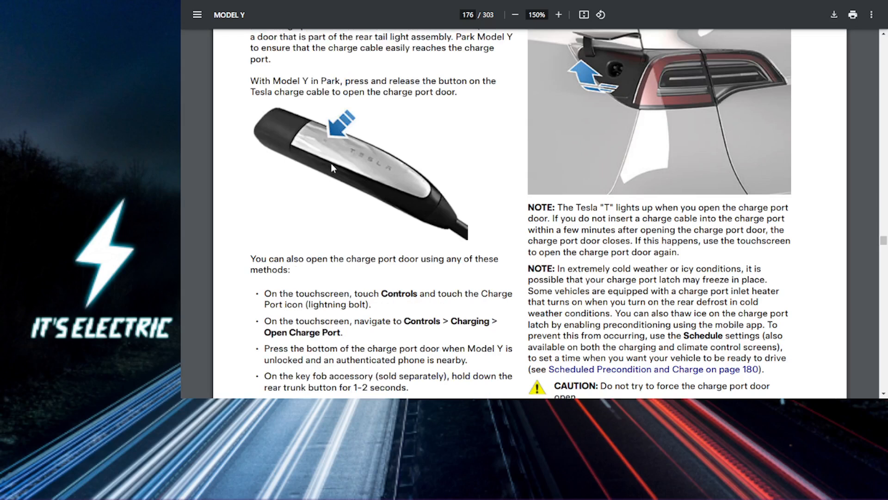
mouse_move(328, 139)
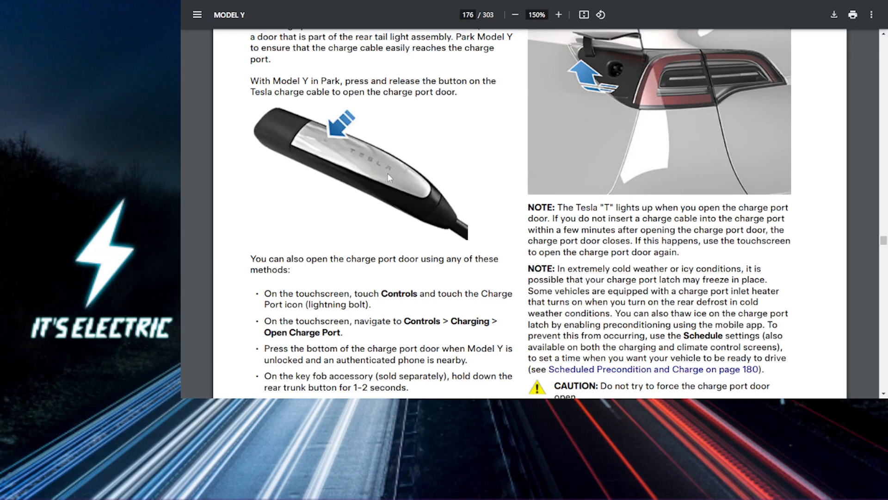
Scroll down to page 177 showing the Charge Port Light and Charging Status sections
scroll(down, 3)
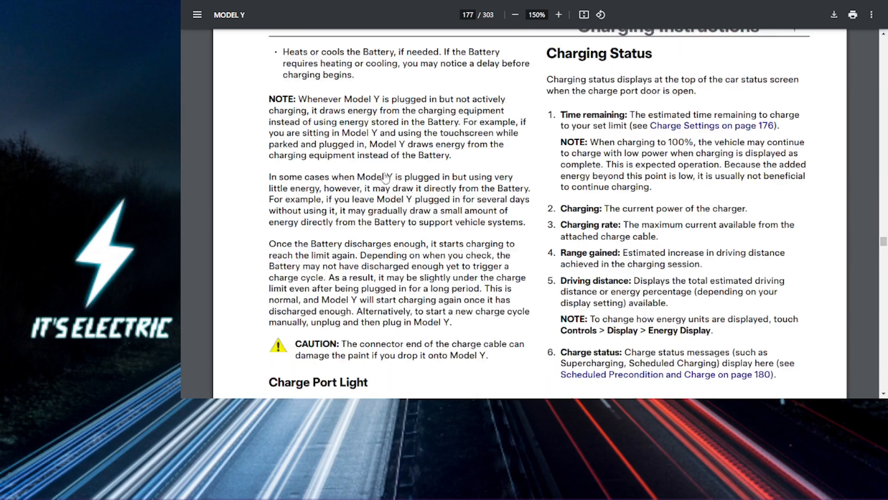